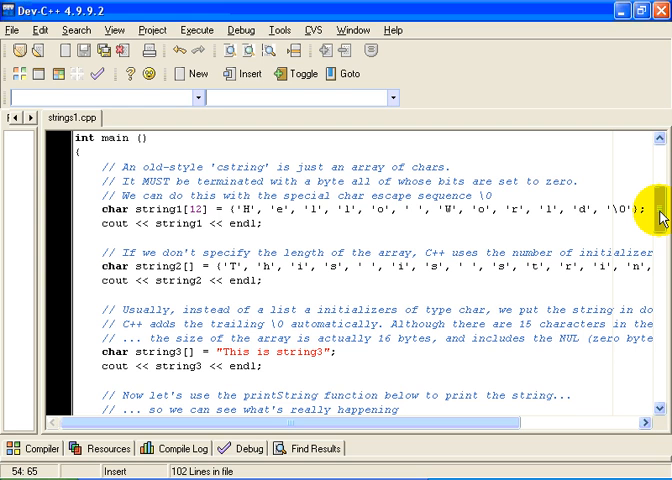
mouse_move(325, 295)
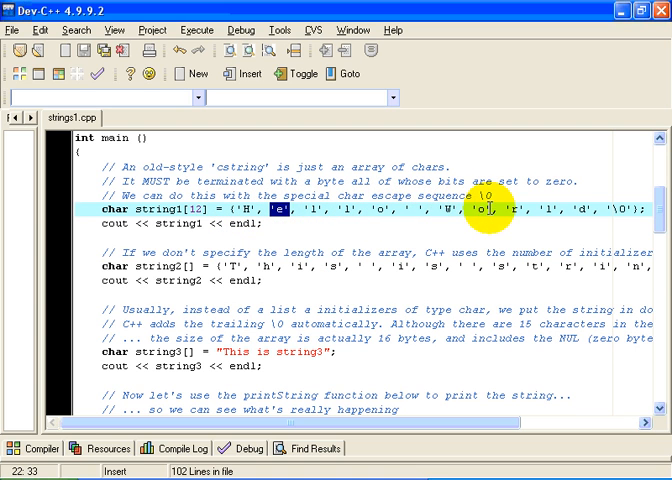
mouse_move(577, 205)
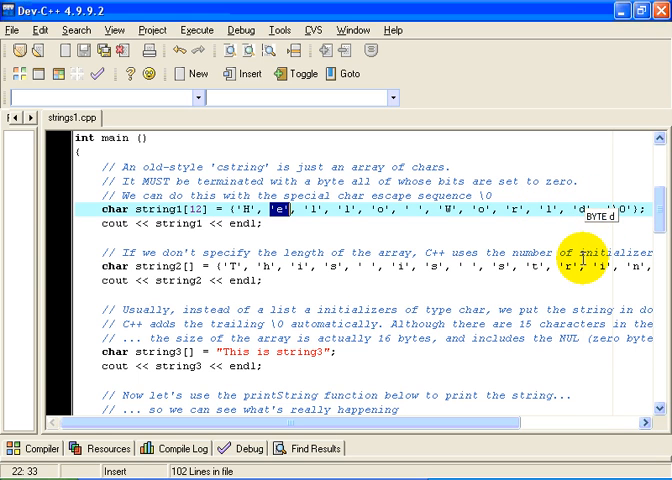
mouse_move(578, 260)
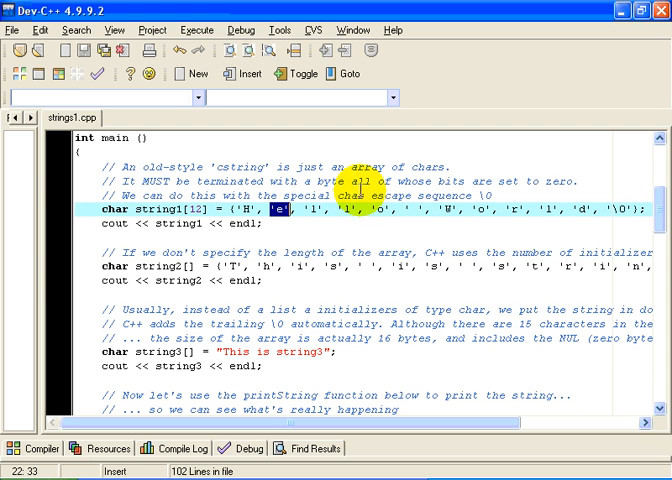
mouse_move(297, 248)
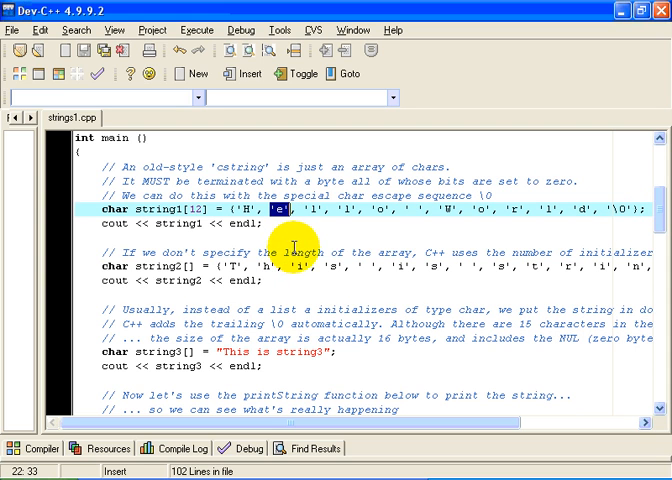
mouse_move(440, 260)
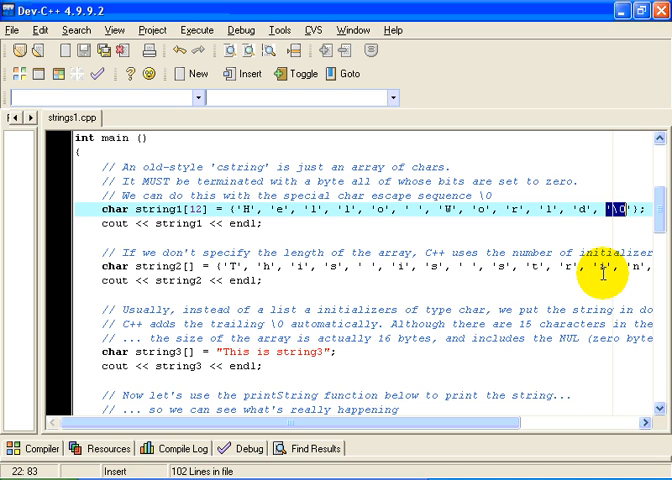
mouse_move(659, 237)
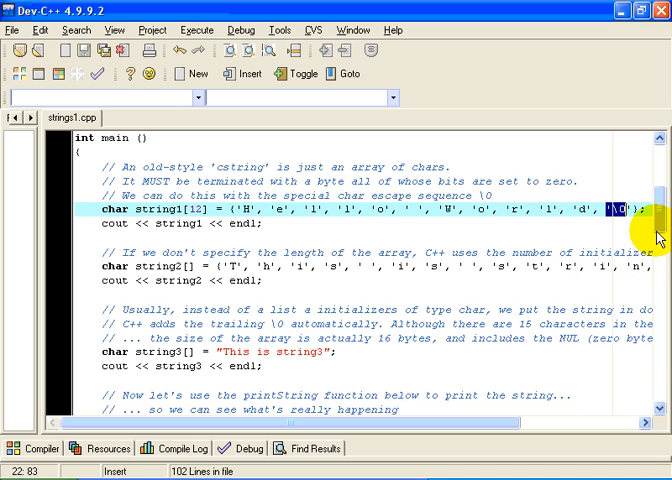
Step: Browse the strings1.cpp source and highlight the quoted literal assigned to string3
scroll(down, 3)
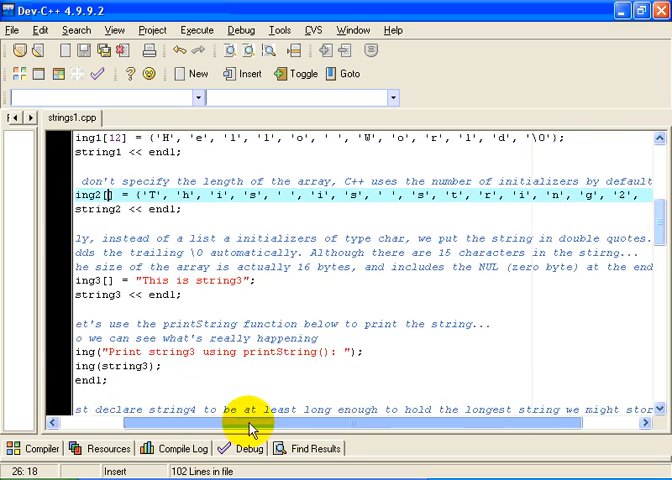
scroll(right, 3)
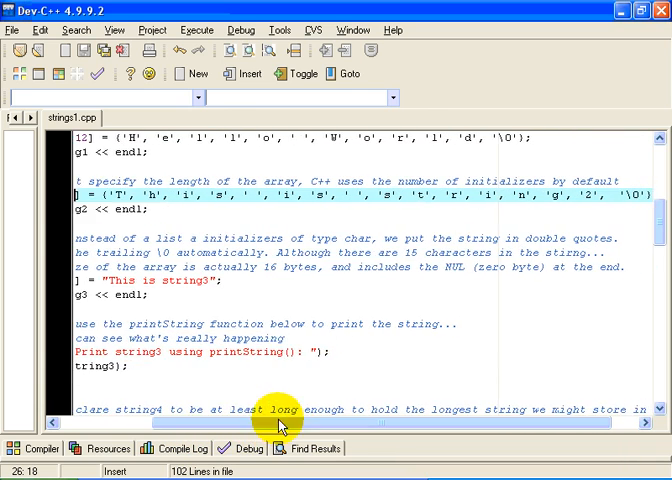
mouse_move(245, 196)
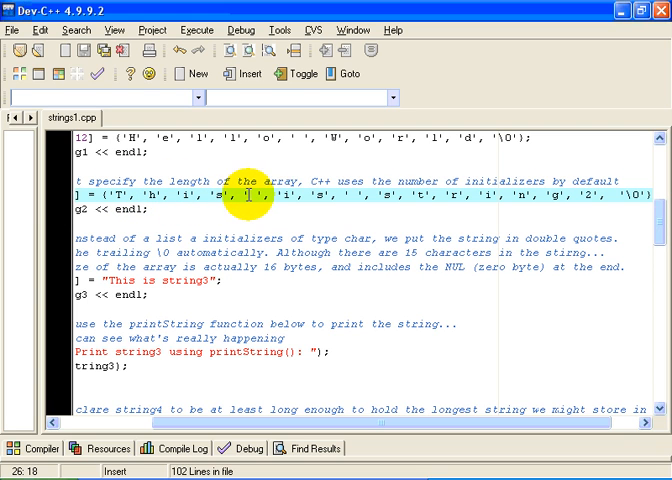
mouse_move(390, 190)
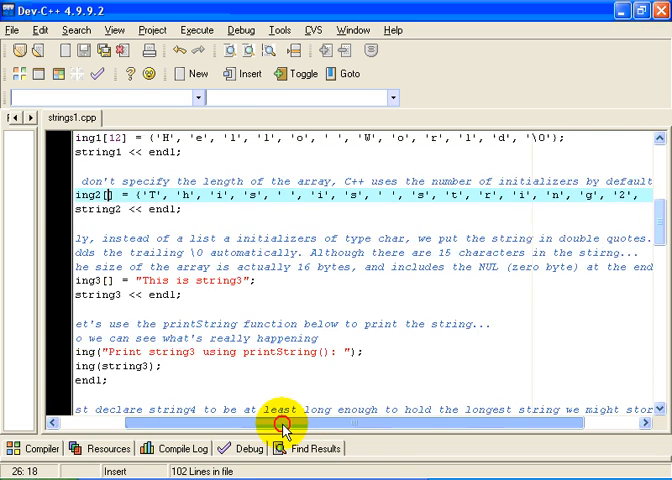
scroll(left, 3)
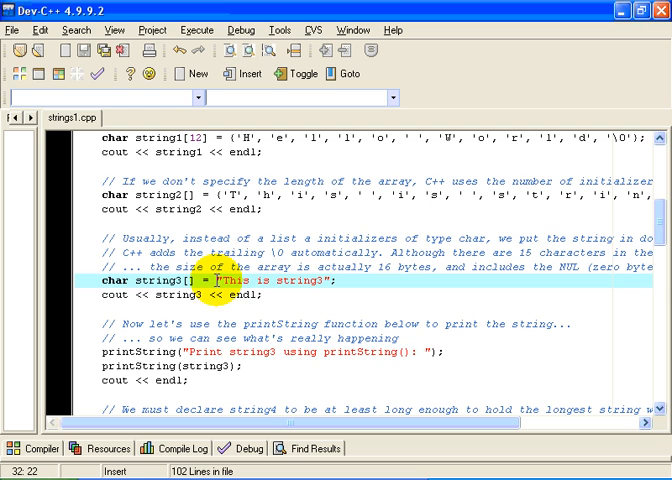
drag(213, 289, 336, 289)
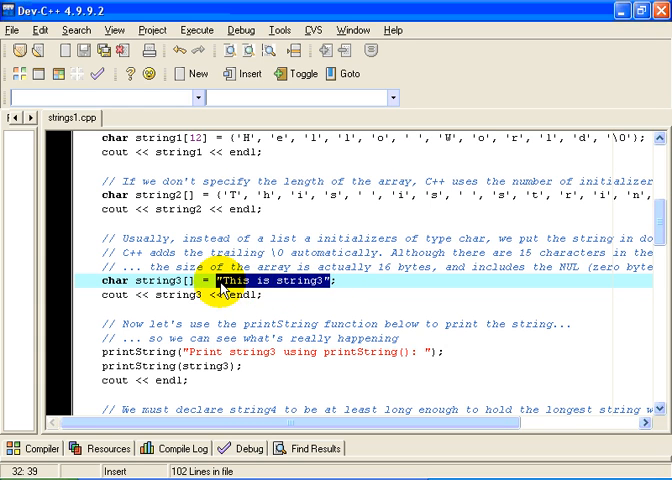
mouse_move(325, 290)
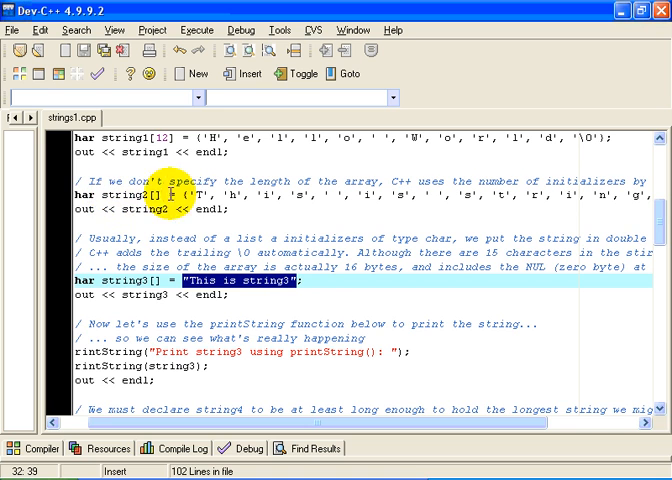
scroll(right, 3)
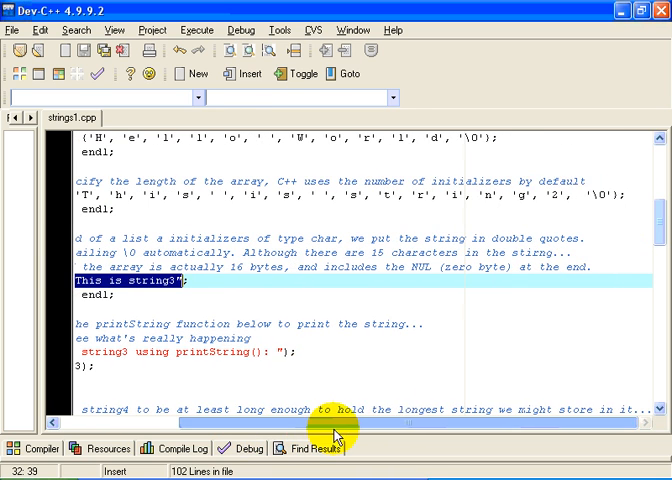
mouse_move(590, 190)
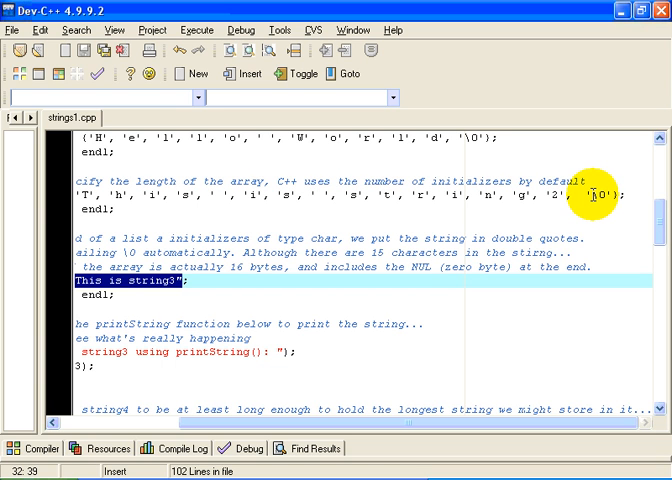
scroll(left, 3)
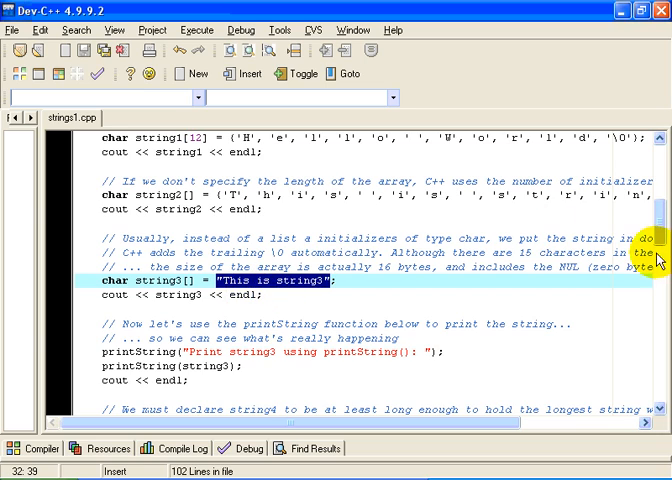
scroll(down, 3)
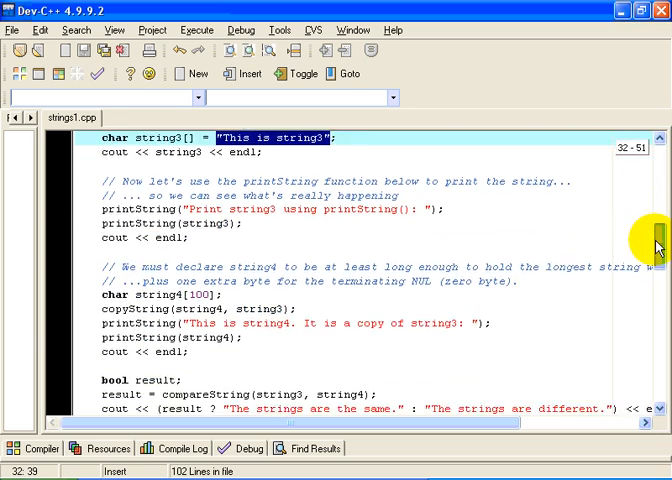
scroll(up, 3)
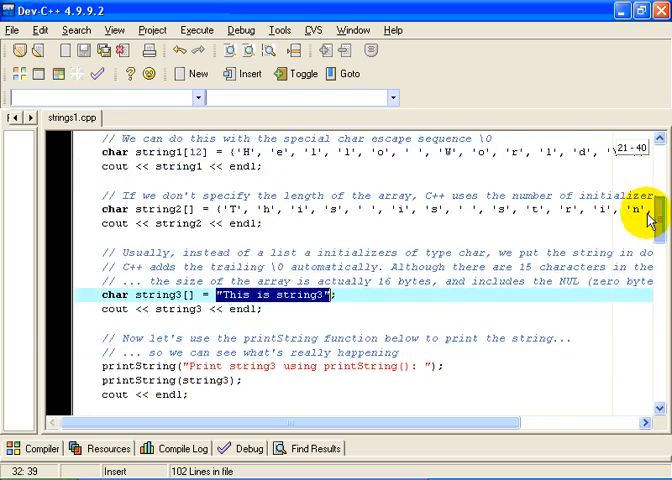
scroll(down, 3)
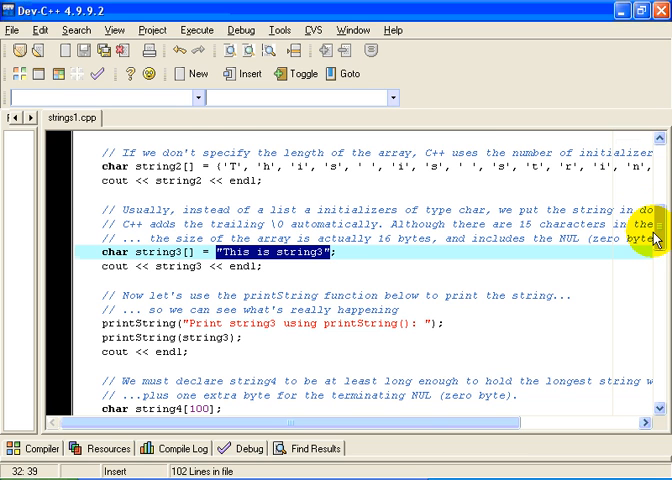
scroll(up, 3)
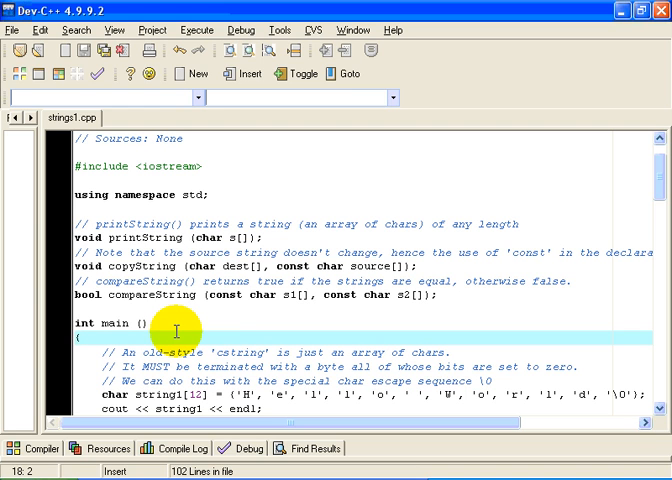
mouse_move(233, 238)
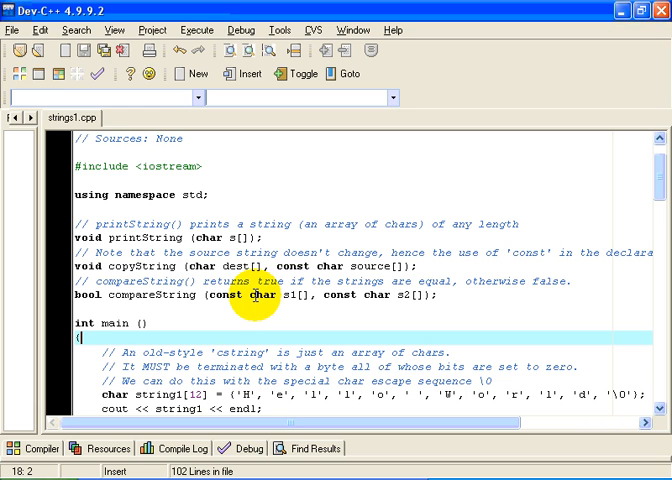
mouse_move(230, 325)
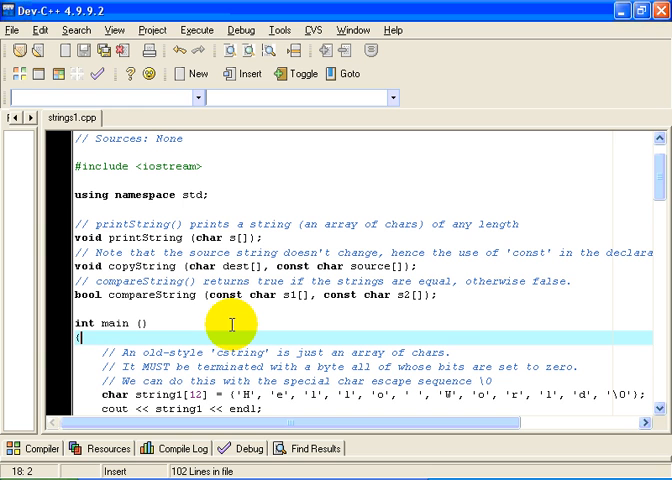
mouse_move(650, 148)
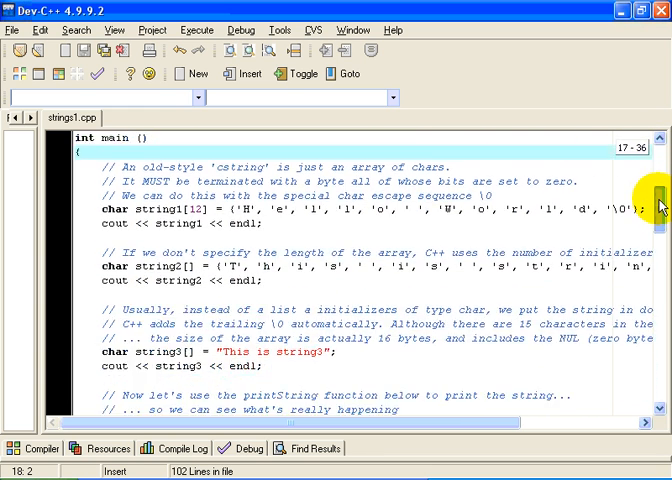
Step: Scroll further down and highlight the message printed when strings differ
scroll(down, 3)
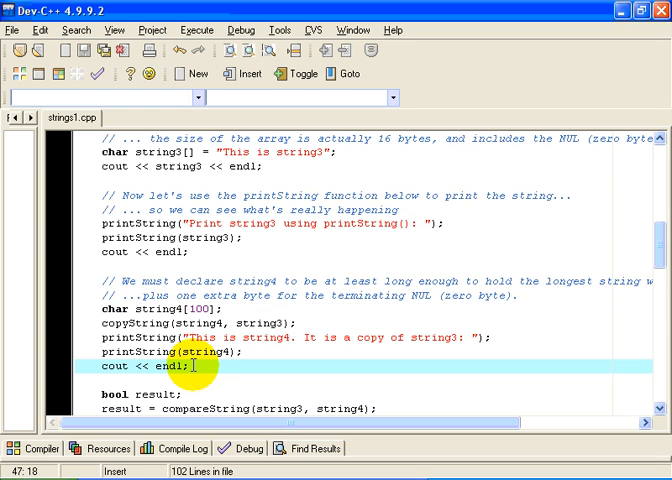
mouse_move(213, 271)
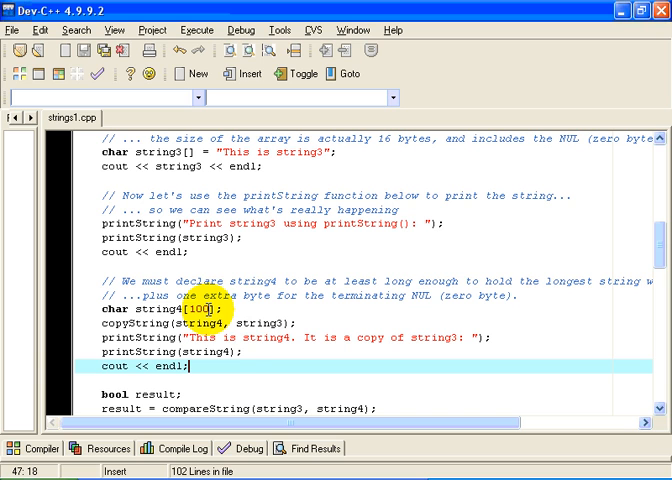
mouse_move(222, 384)
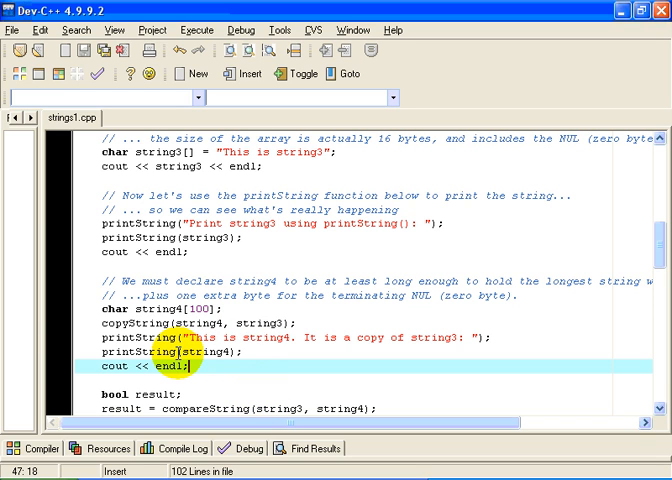
mouse_move(661, 253)
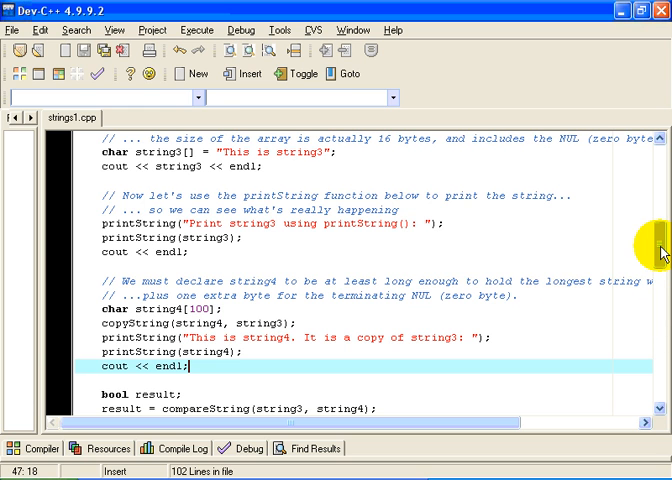
scroll(down, 3)
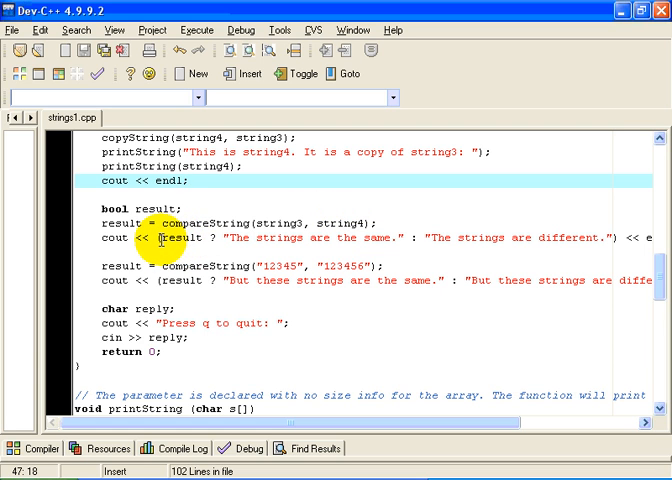
mouse_move(401, 225)
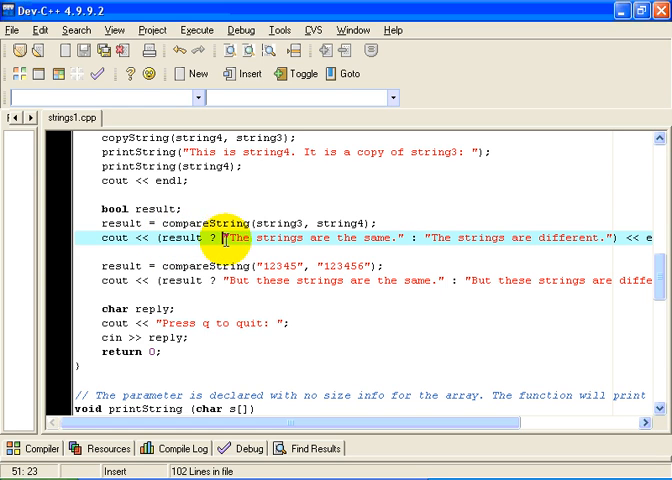
drag(227, 237, 404, 237)
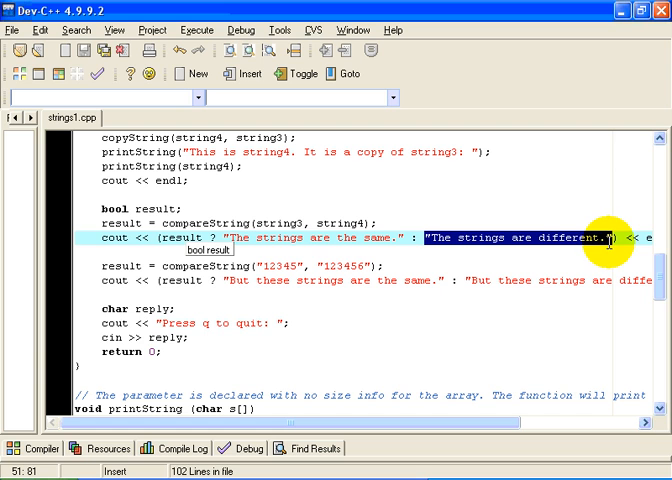
mouse_move(88, 250)
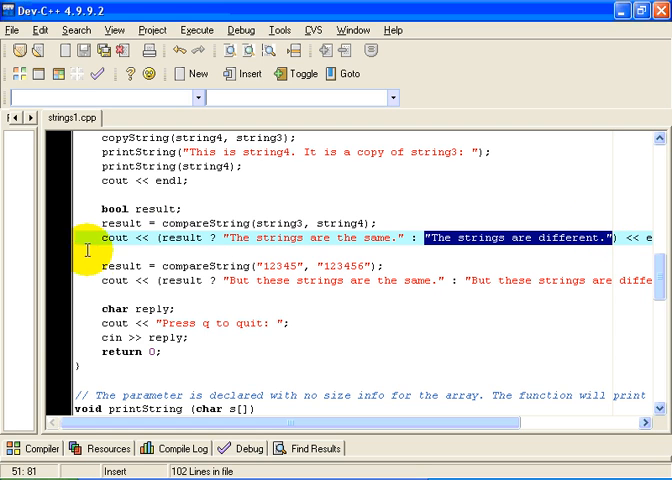
mouse_move(275, 290)
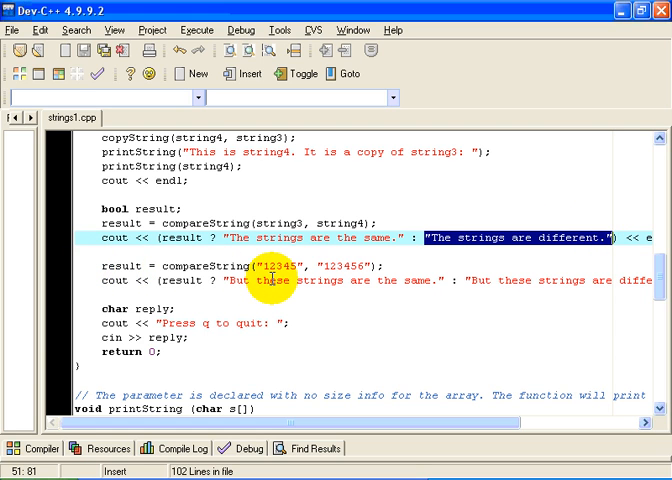
mouse_move(320, 281)
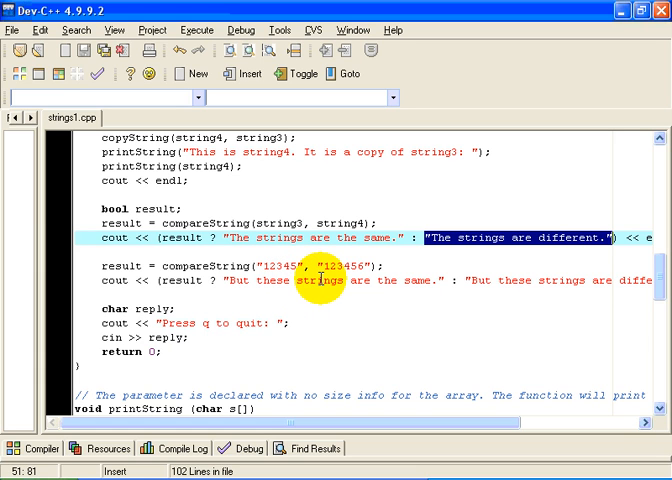
mouse_move(360, 282)
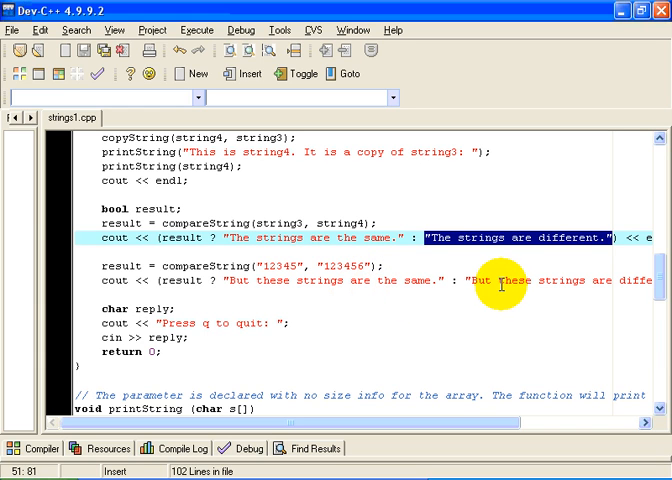
mouse_move(491, 287)
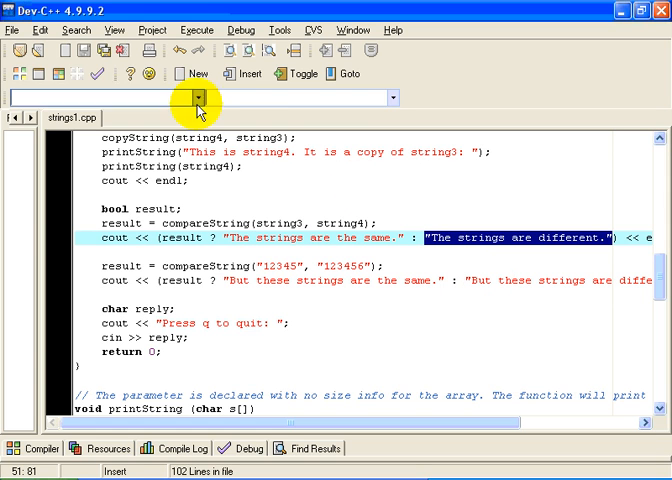
Step: Compile and run strings1, then enter q to quit the program
click(208, 30)
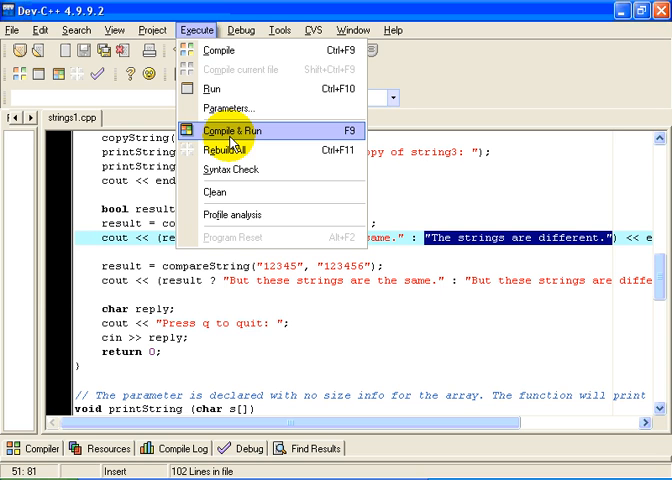
click(234, 131)
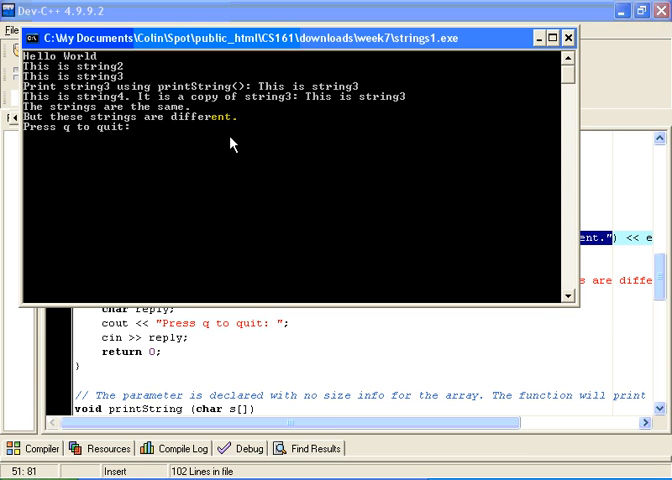
mouse_move(58, 63)
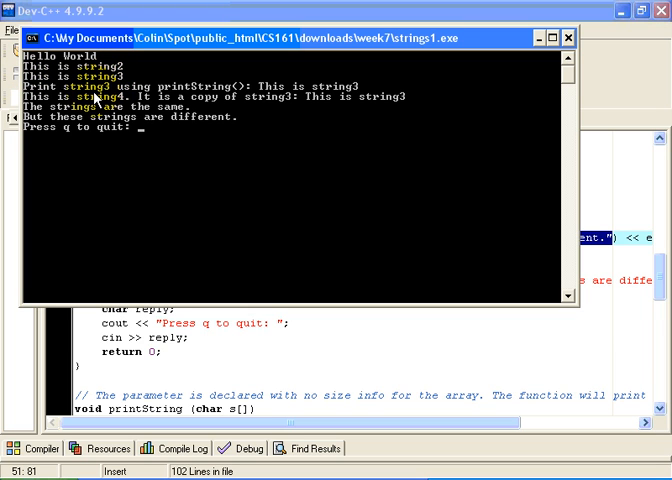
mouse_move(300, 100)
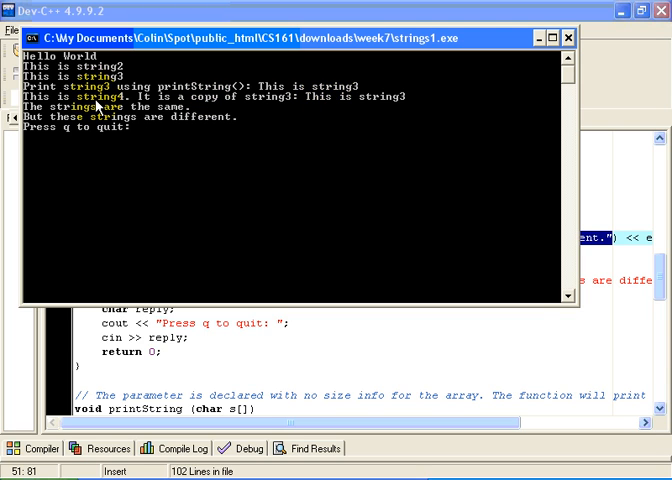
mouse_move(290, 105)
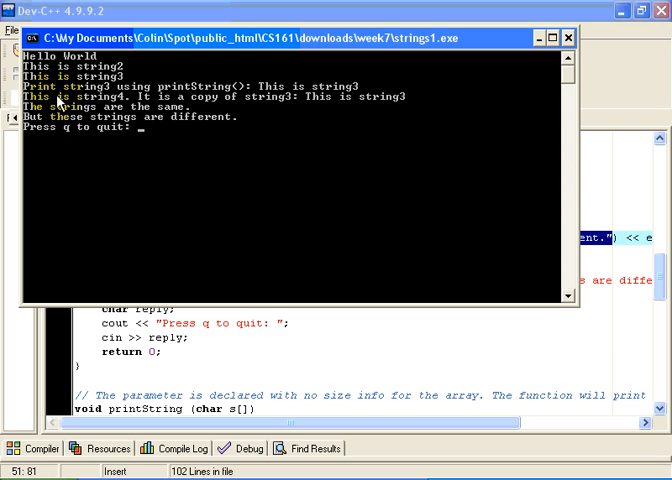
mouse_move(80, 110)
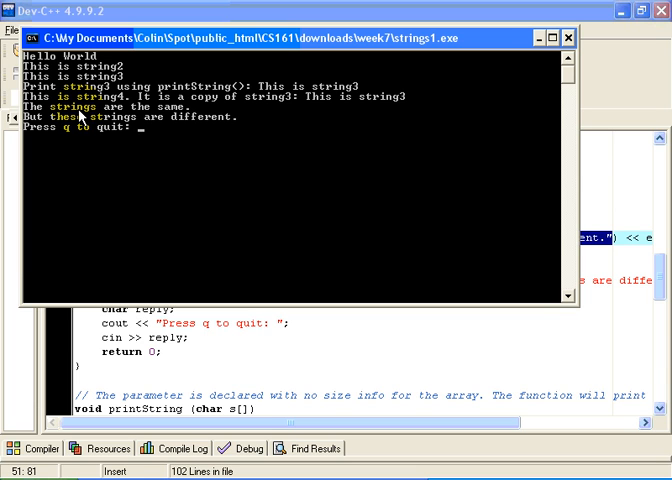
mouse_move(82, 122)
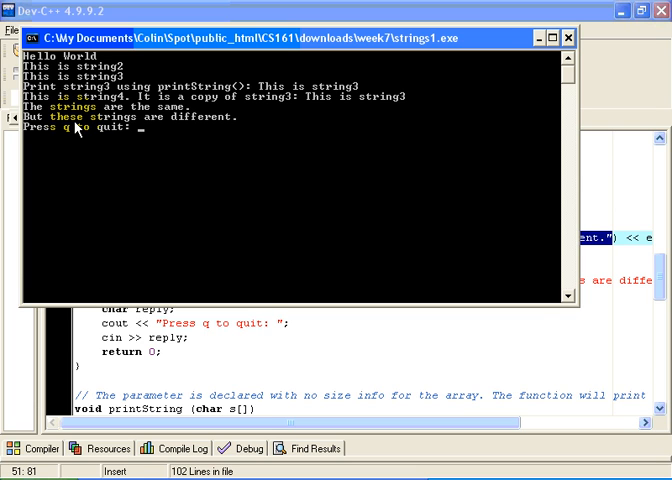
text(q)
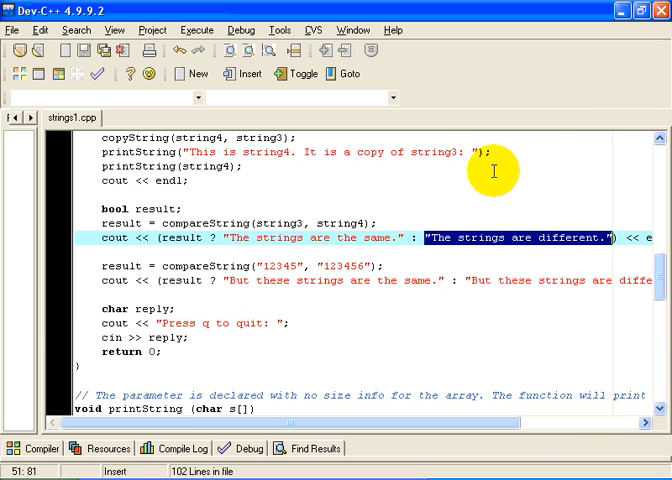
scroll(down, 3)
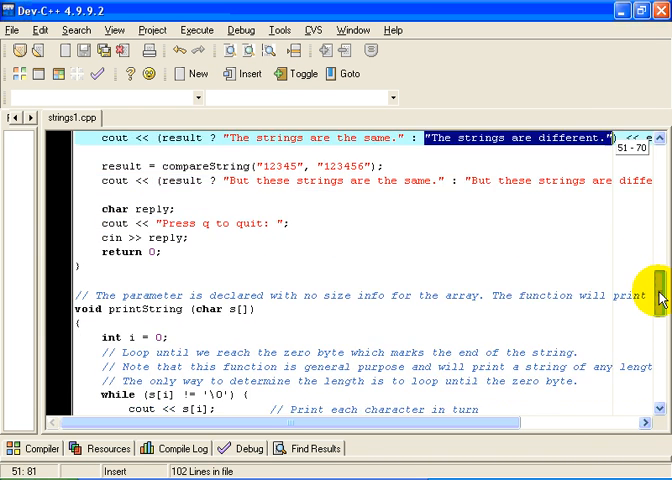
scroll(down, 3)
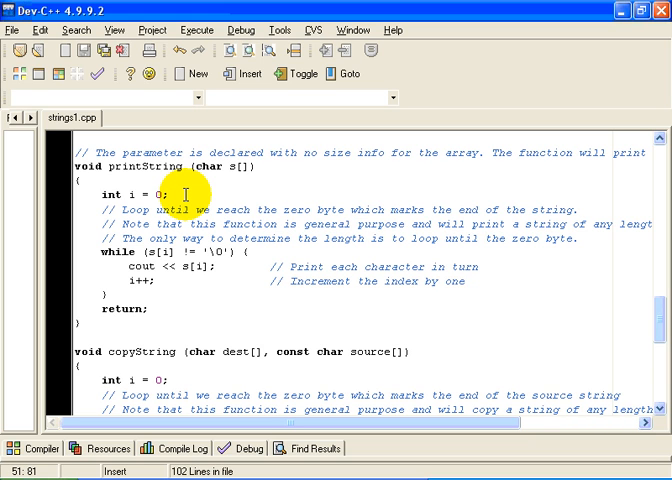
mouse_move(222, 317)
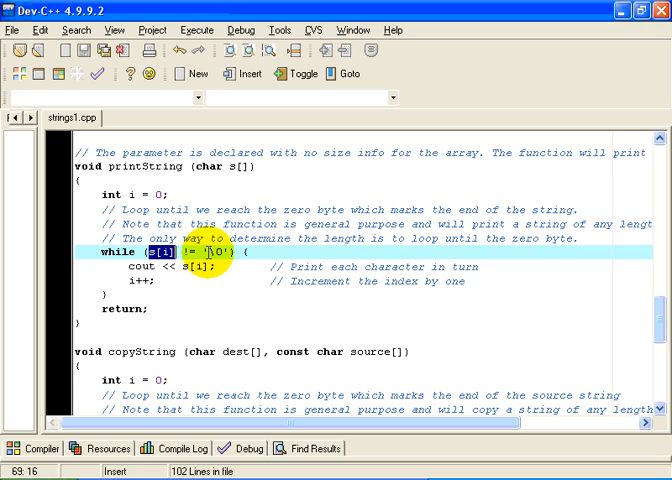
mouse_move(170, 327)
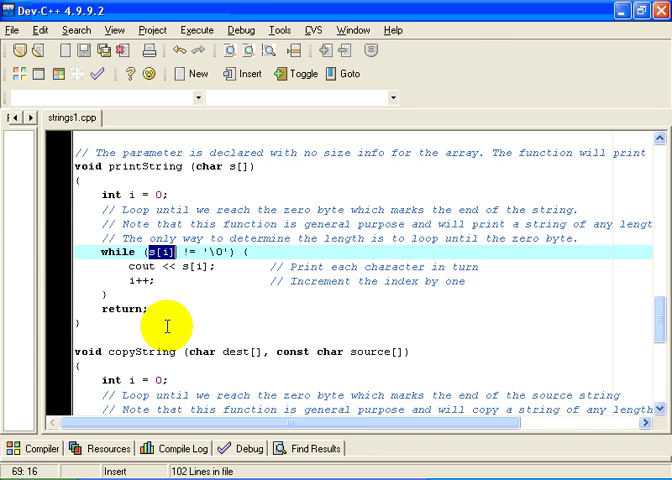
scroll(down, 3)
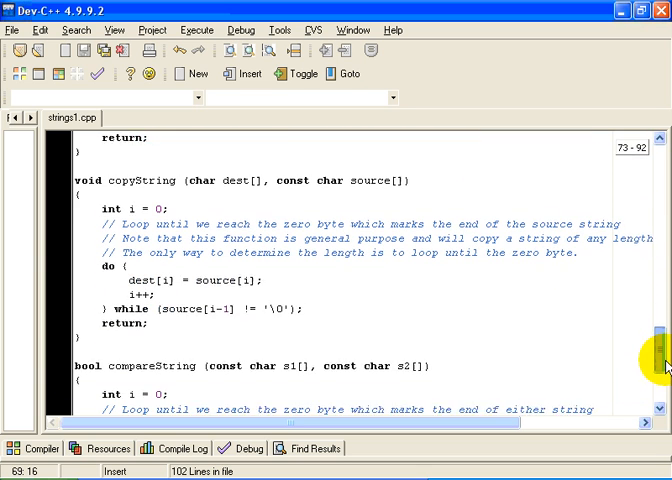
scroll(down, 3)
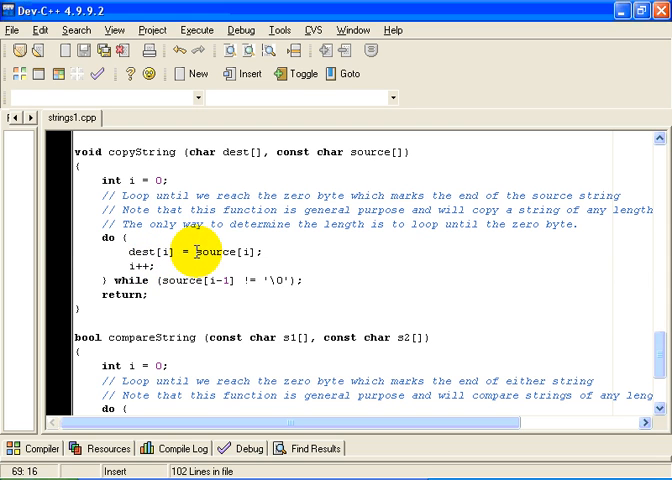
double_click(220, 251)
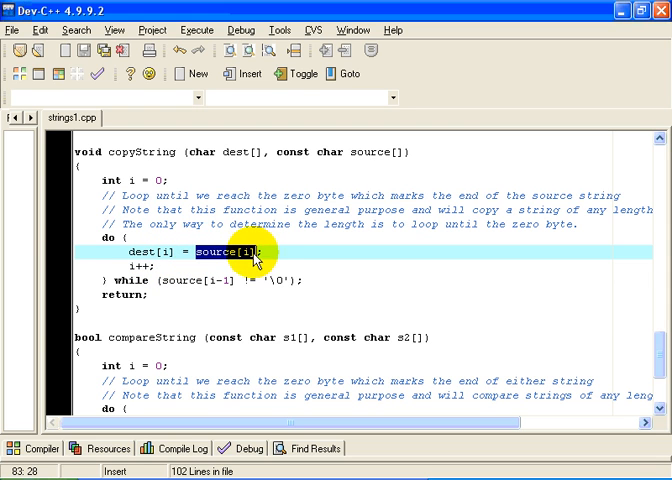
double_click(150, 251)
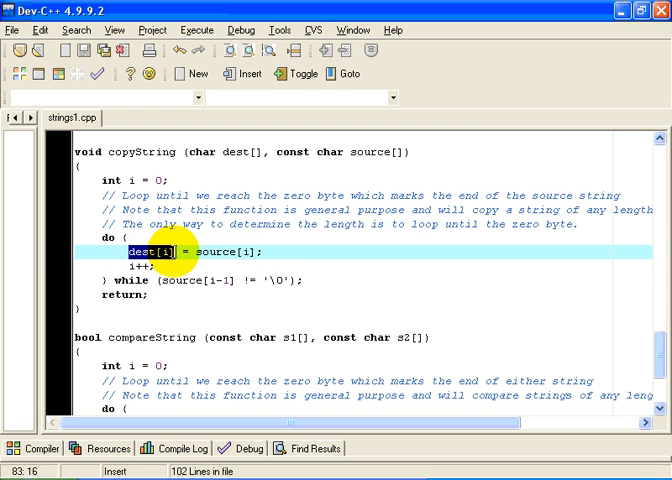
mouse_move(175, 272)
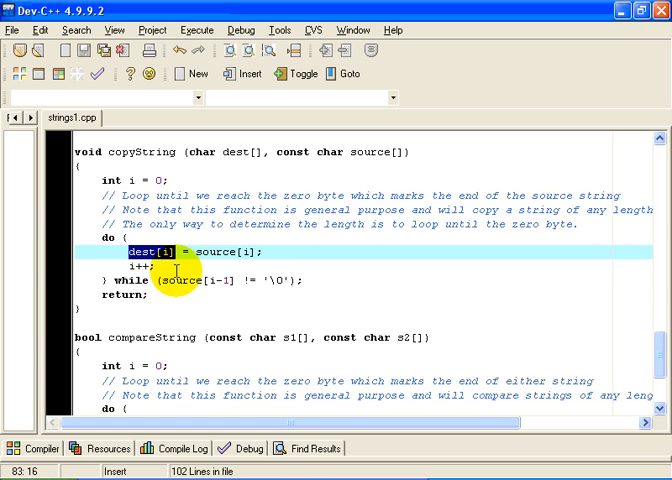
mouse_move(268, 294)
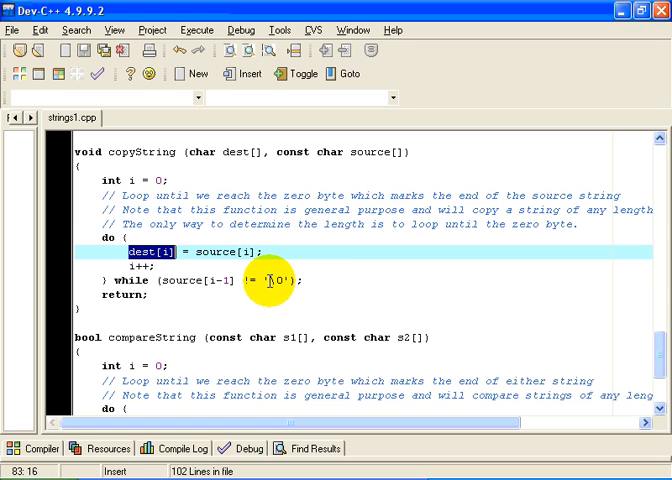
mouse_move(113, 316)
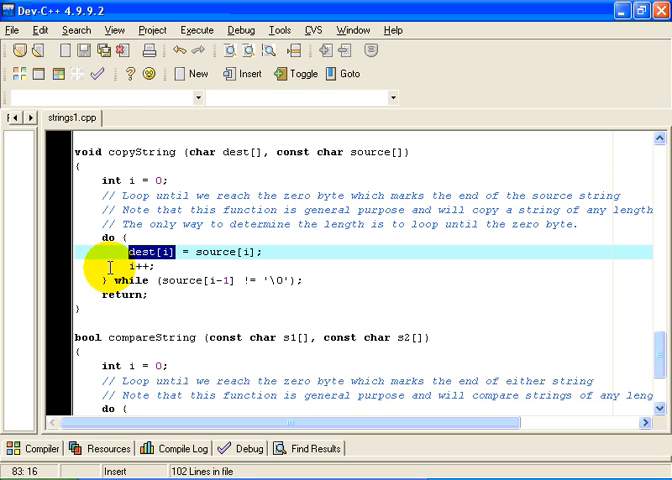
mouse_move(660, 352)
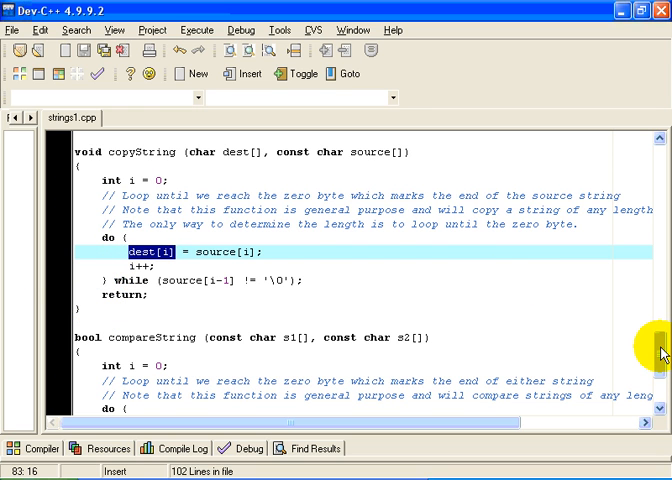
scroll(down, 3)
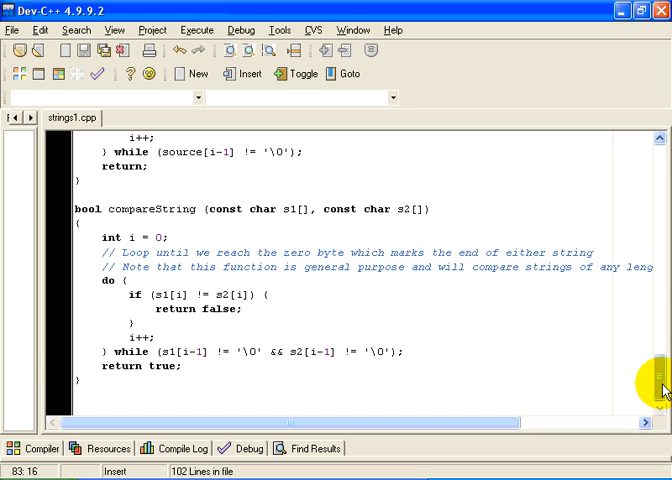
mouse_move(251, 209)
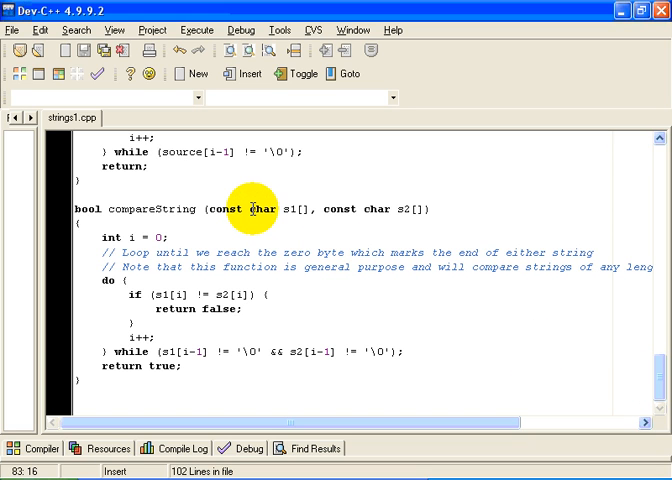
mouse_move(293, 303)
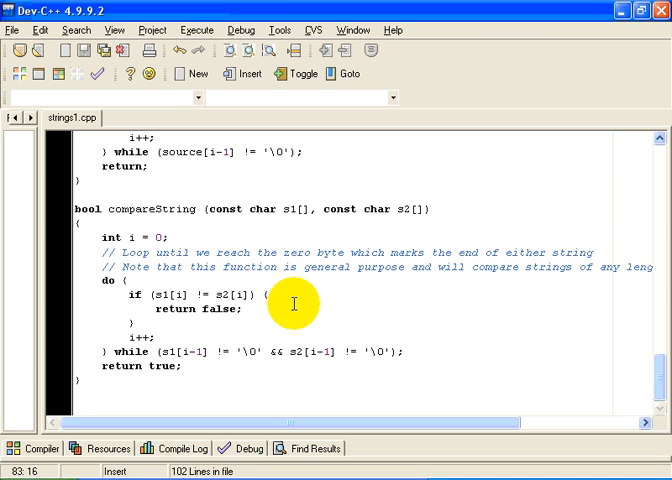
mouse_move(175, 298)
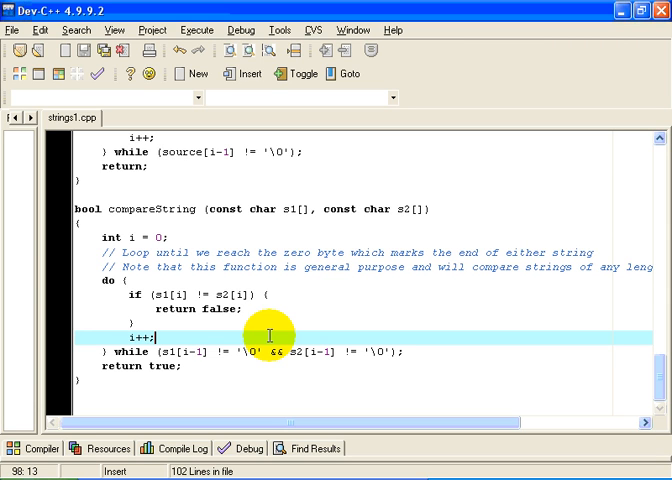
drag(252, 338, 258, 305)
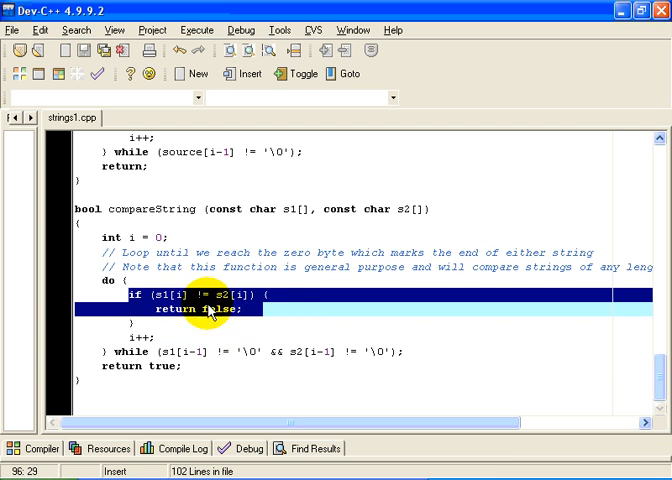
mouse_move(215, 320)
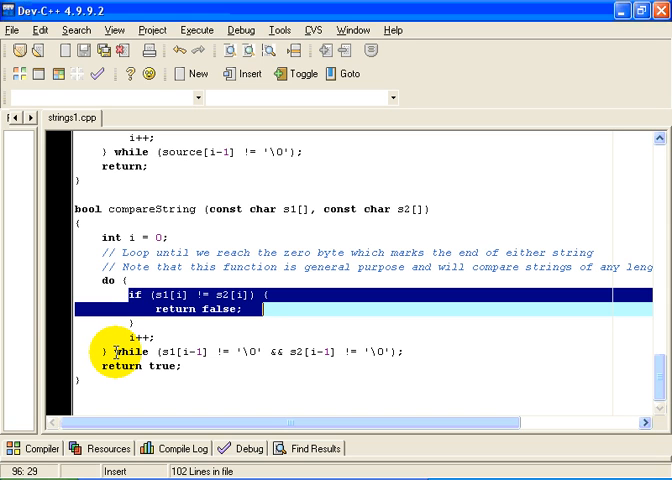
mouse_move(185, 366)
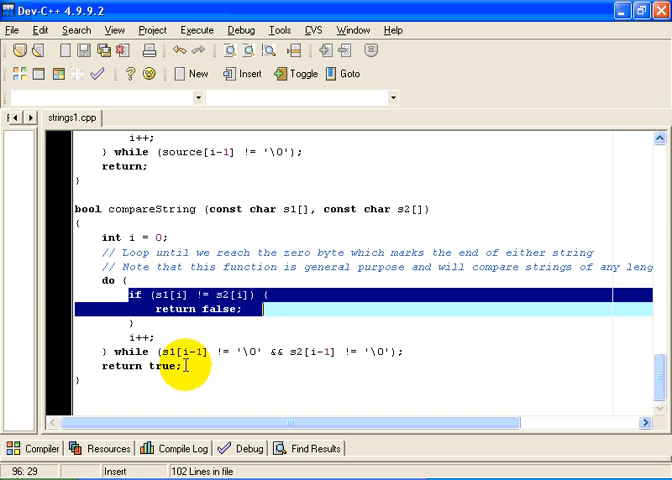